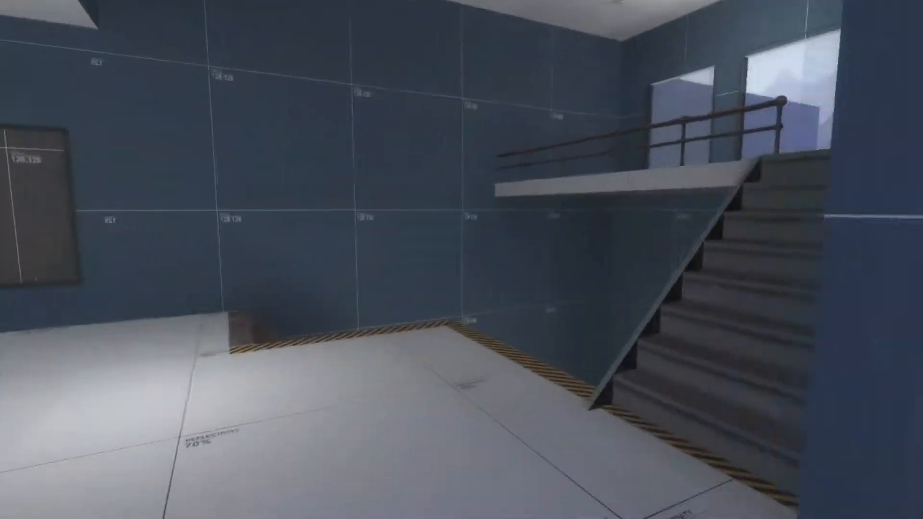
mouse_move(462, 259)
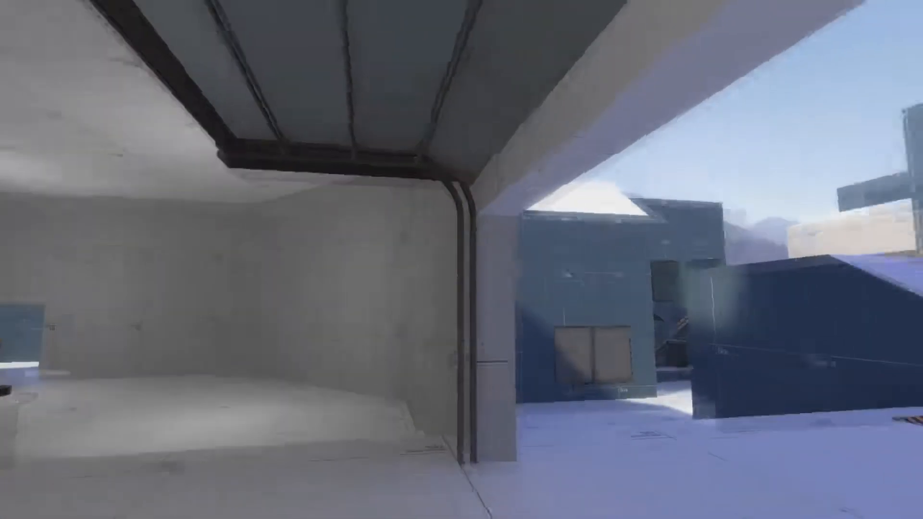
mouse_move(462, 260)
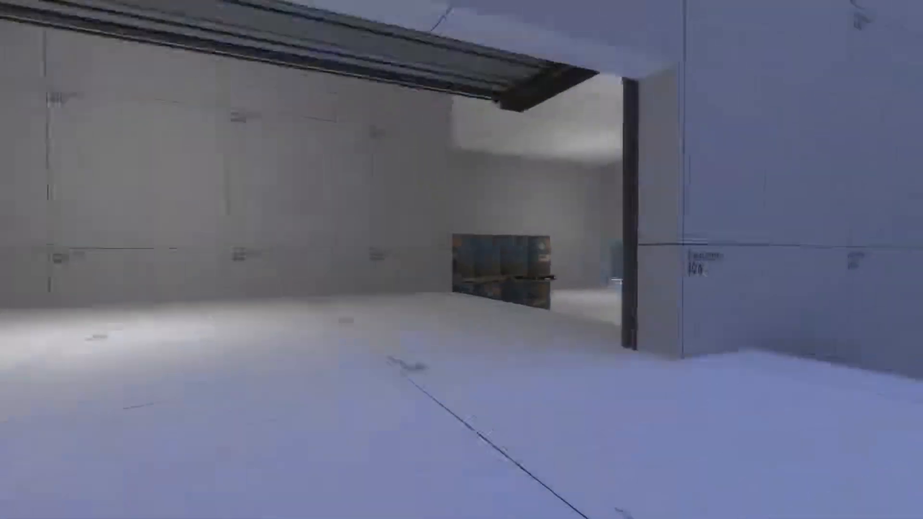
mouse_move(462, 259)
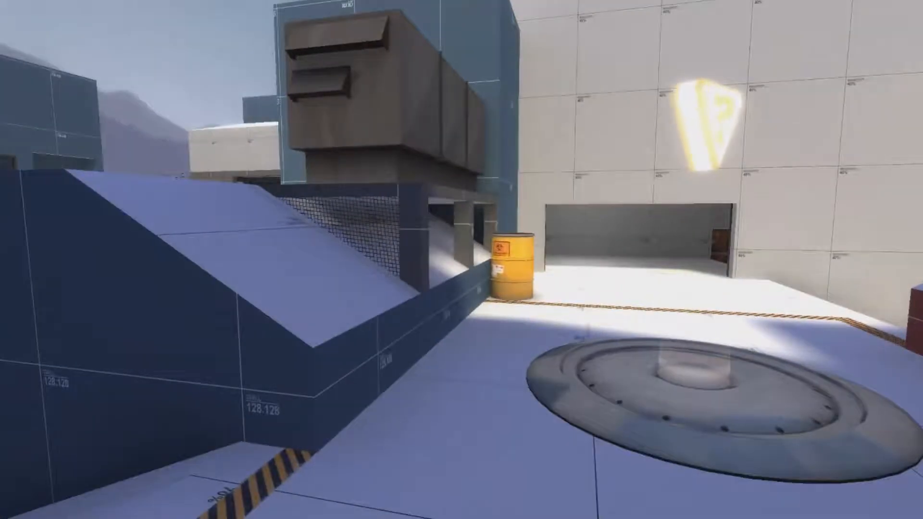
mouse_move(461, 260)
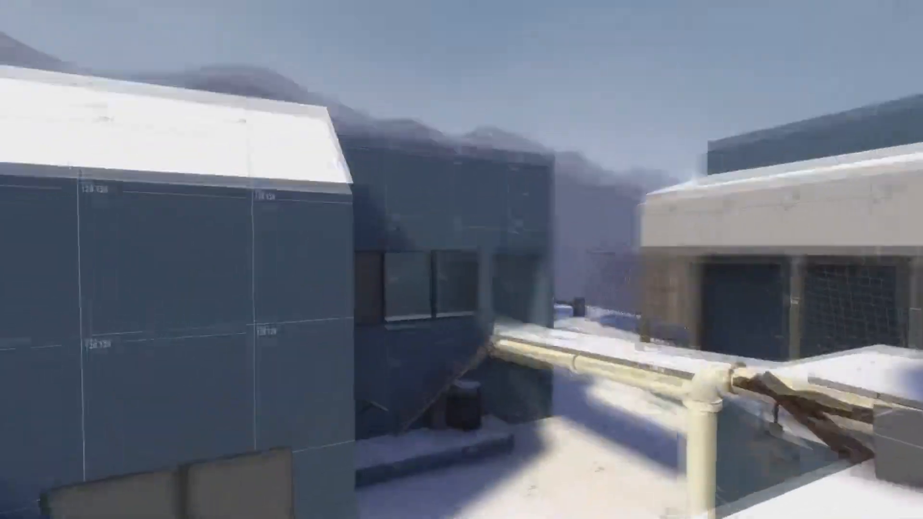
mouse_move(462, 260)
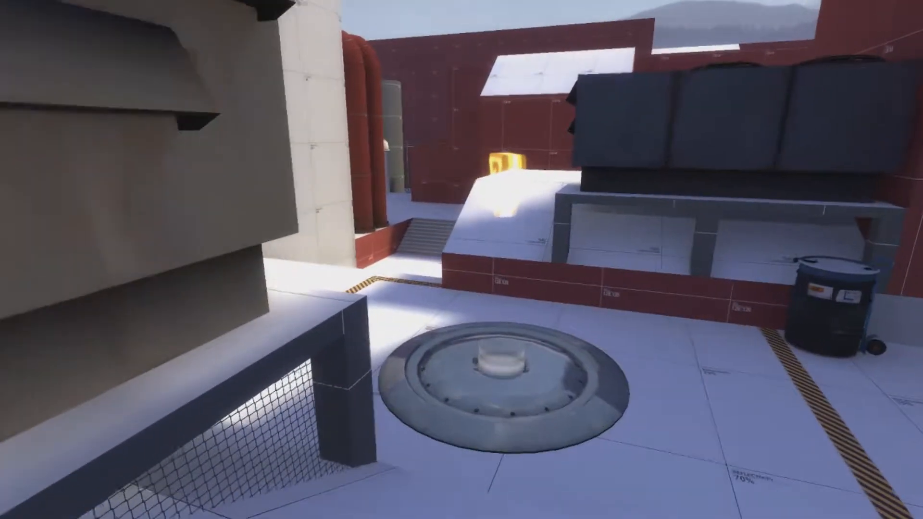
mouse_move(462, 260)
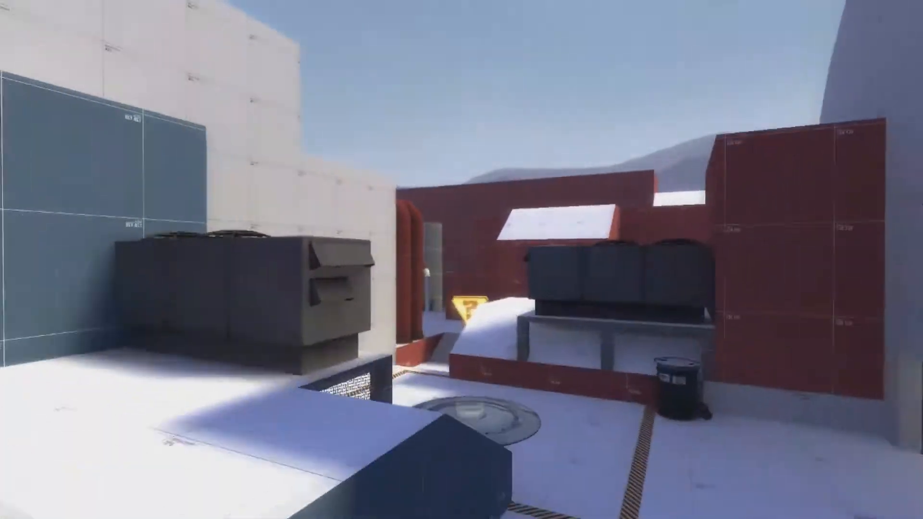
mouse_move(462, 260)
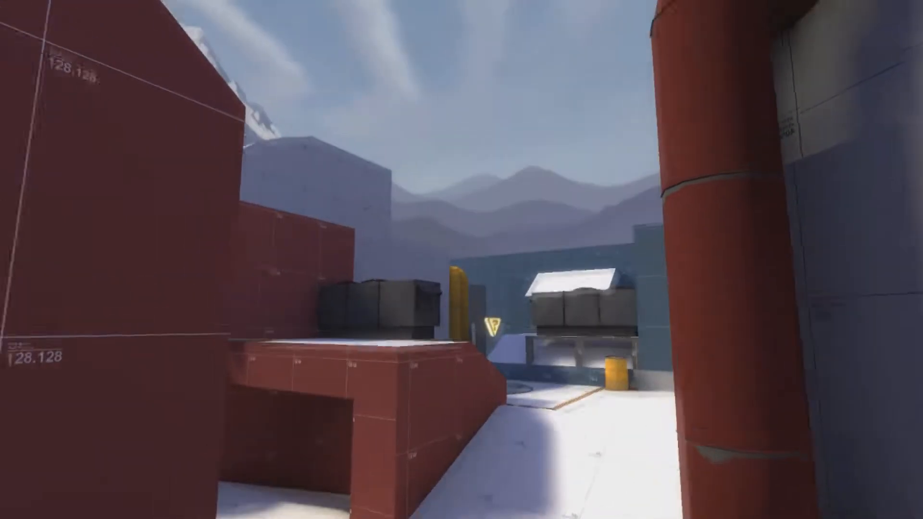
mouse_move(461, 260)
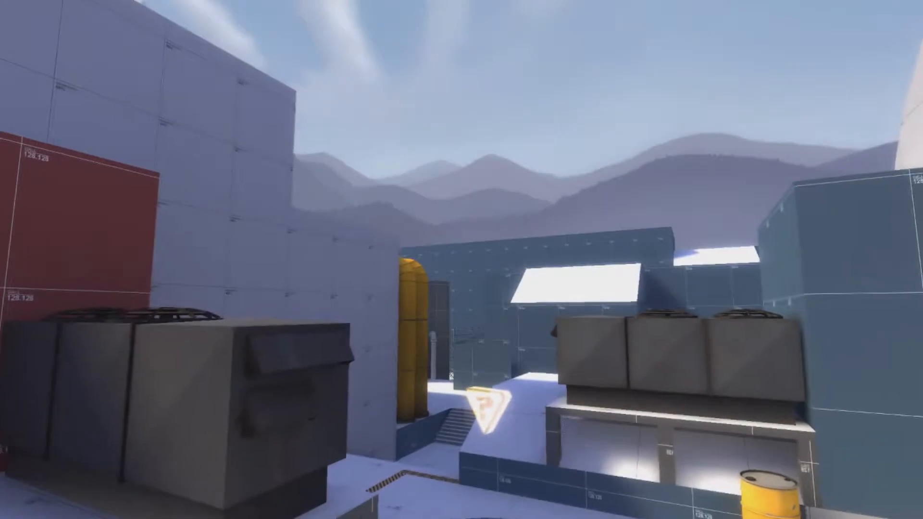